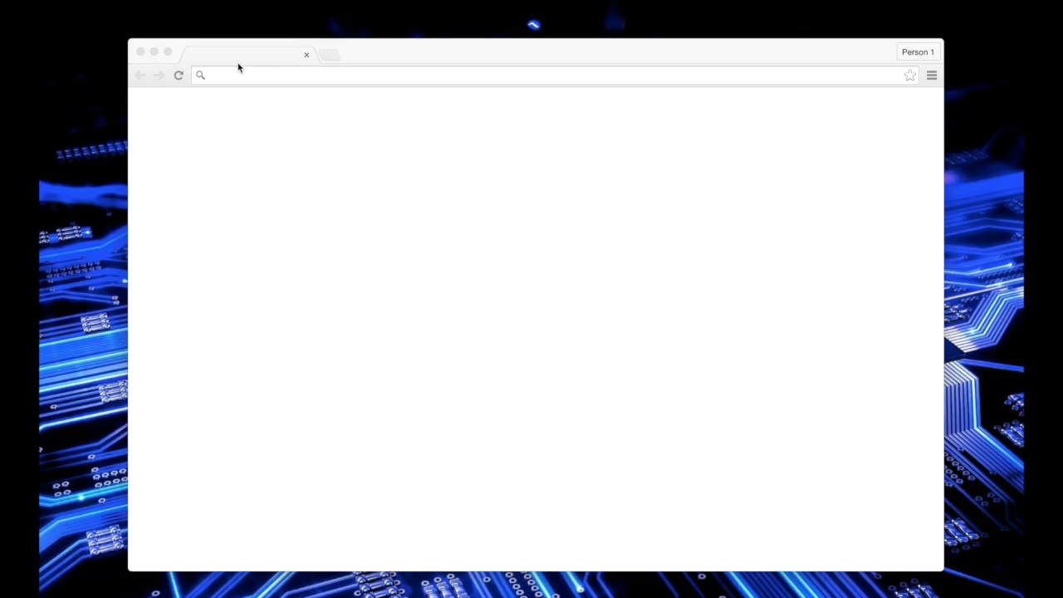
pyautogui.write('208.65.153.238')
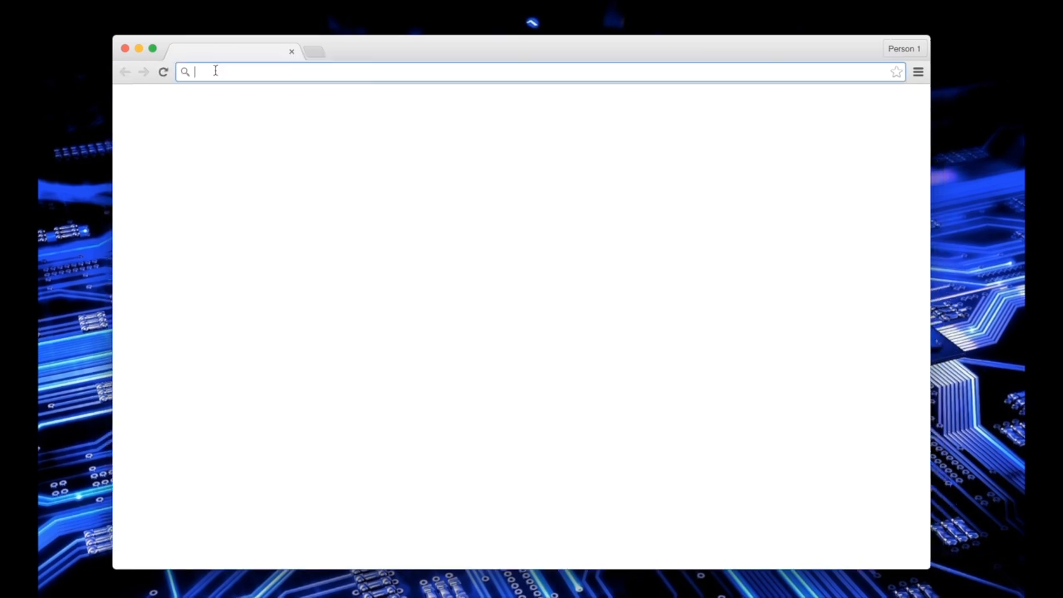
pyautogui.write('173.252.120.6')
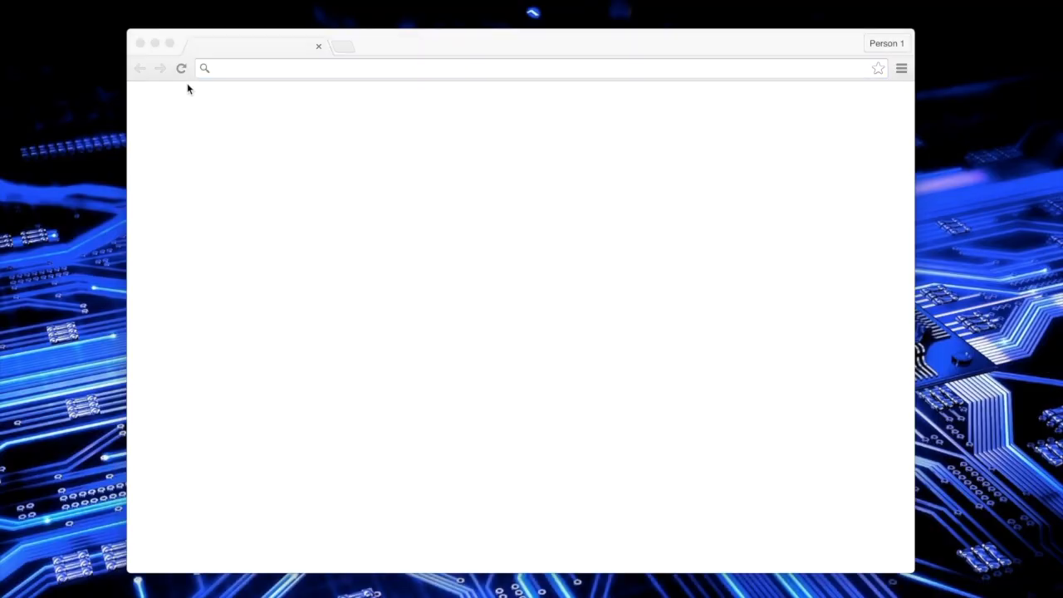
pyautogui.write('facebook')
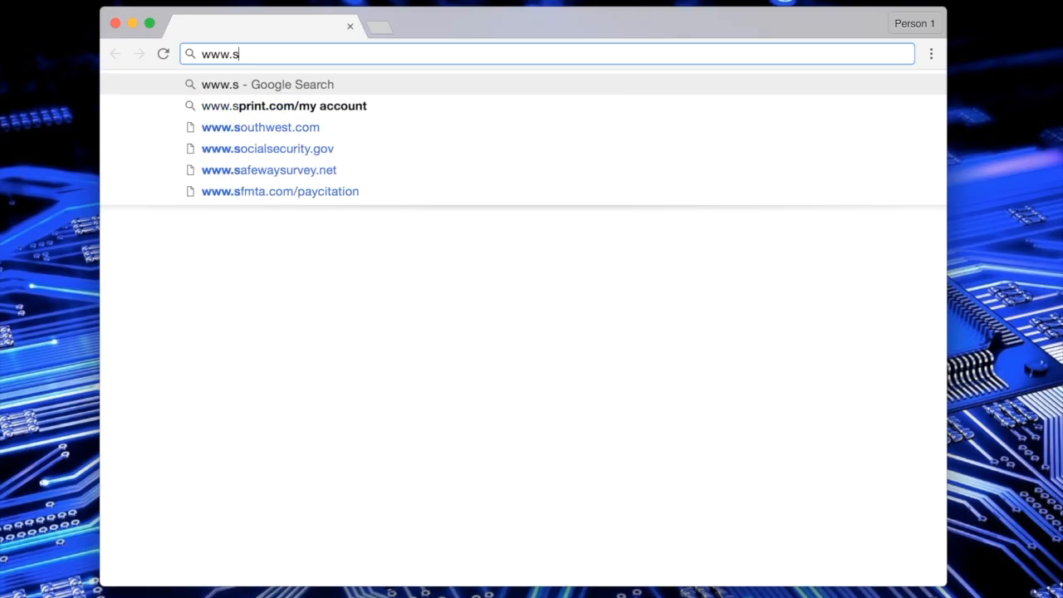
pyautogui.write('tackoverflow.com')
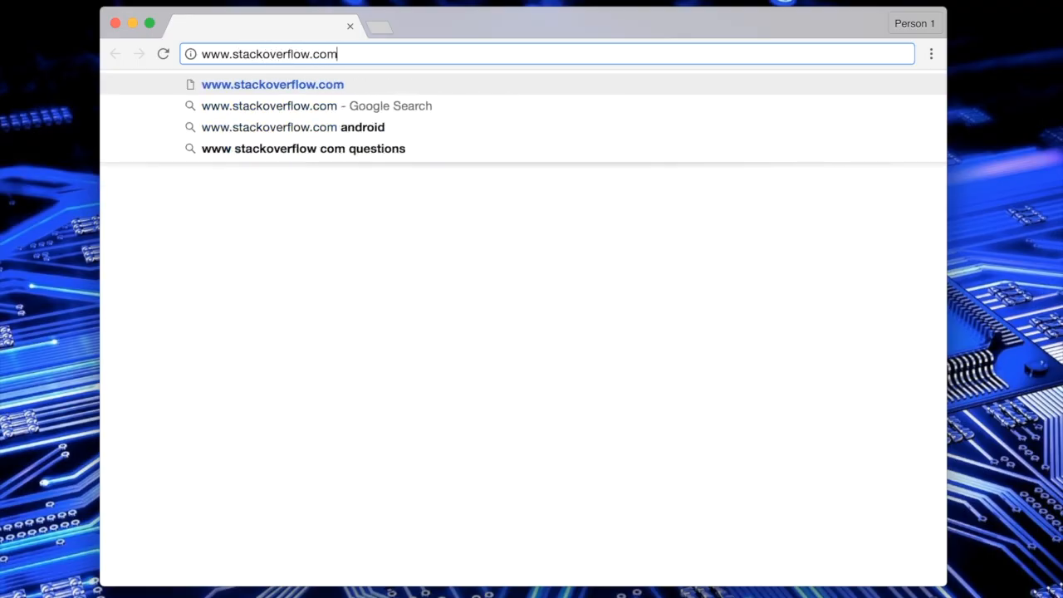
pyautogui.press('Return')
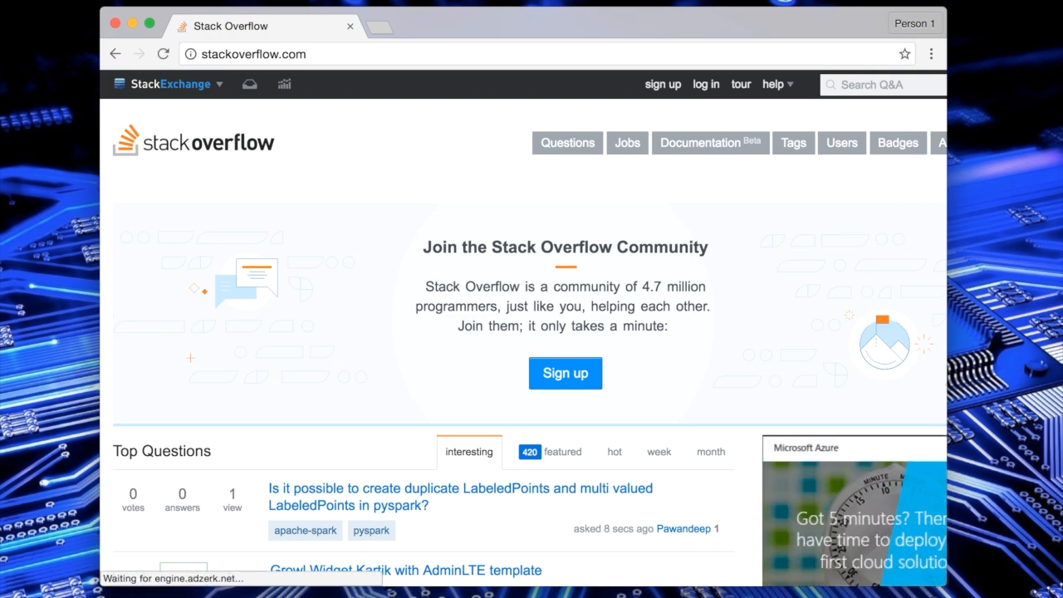